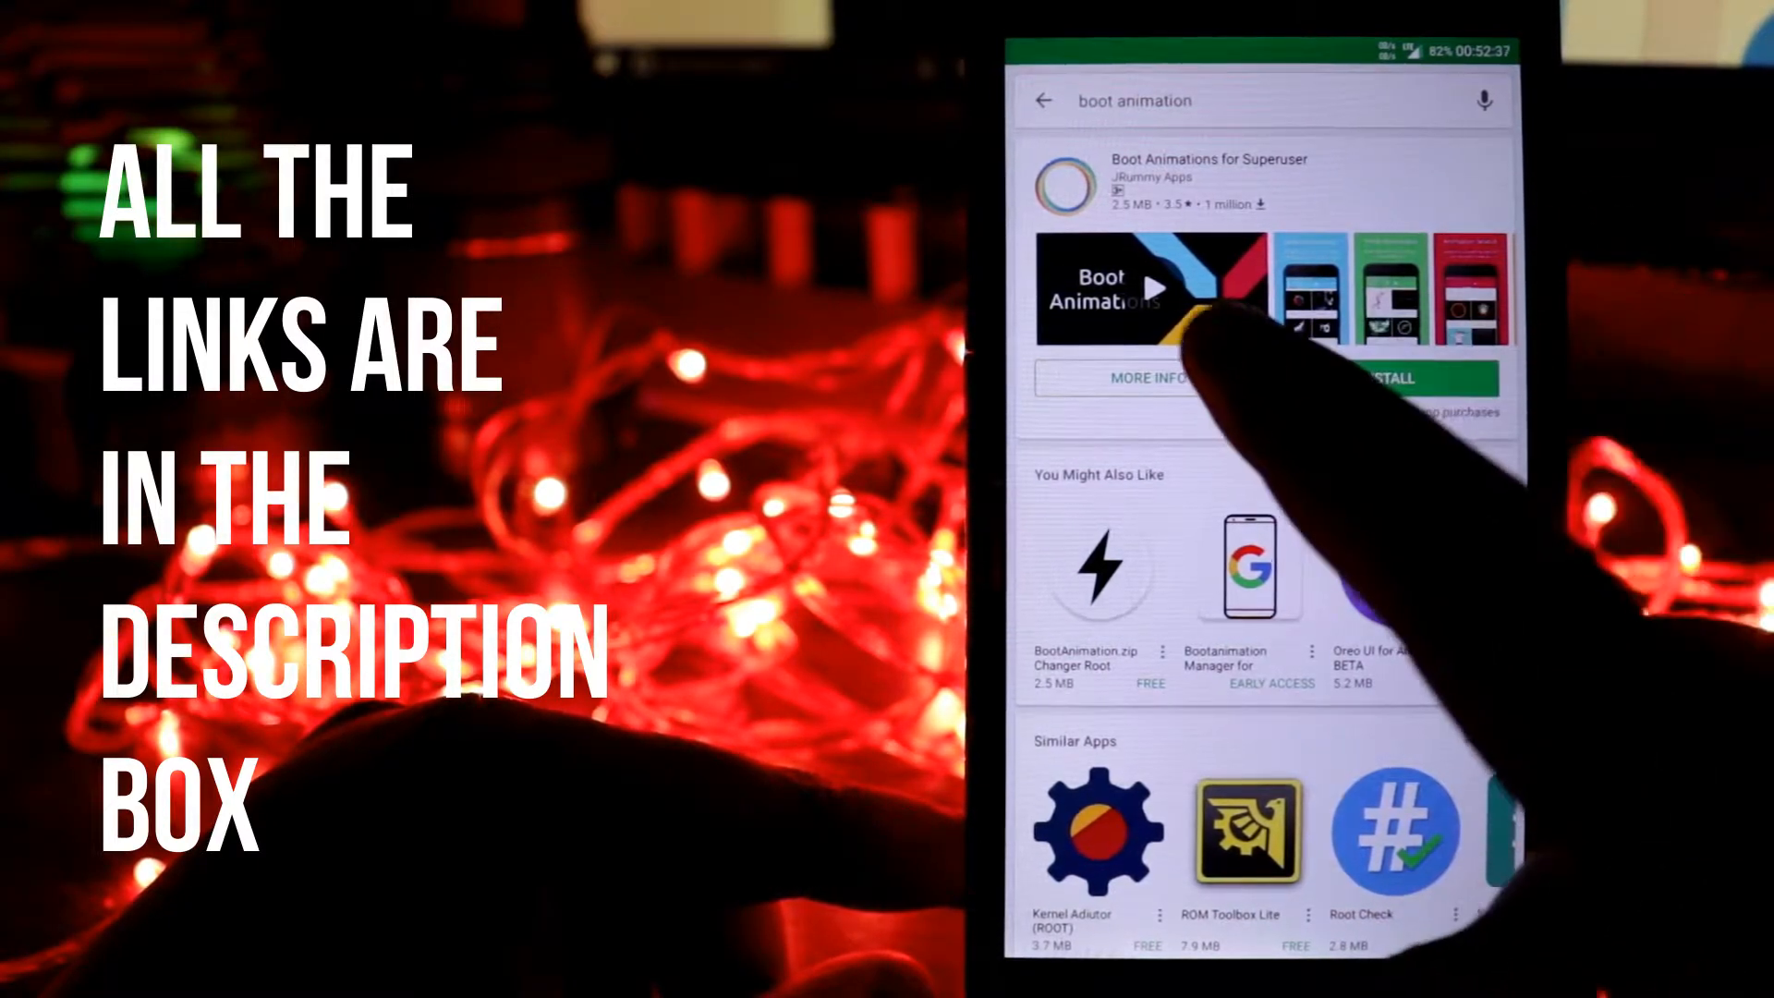
- Launch Boot Animations for Superuser from its Play Store listing
{"action": "left_click", "coordinate": [1394, 377]}
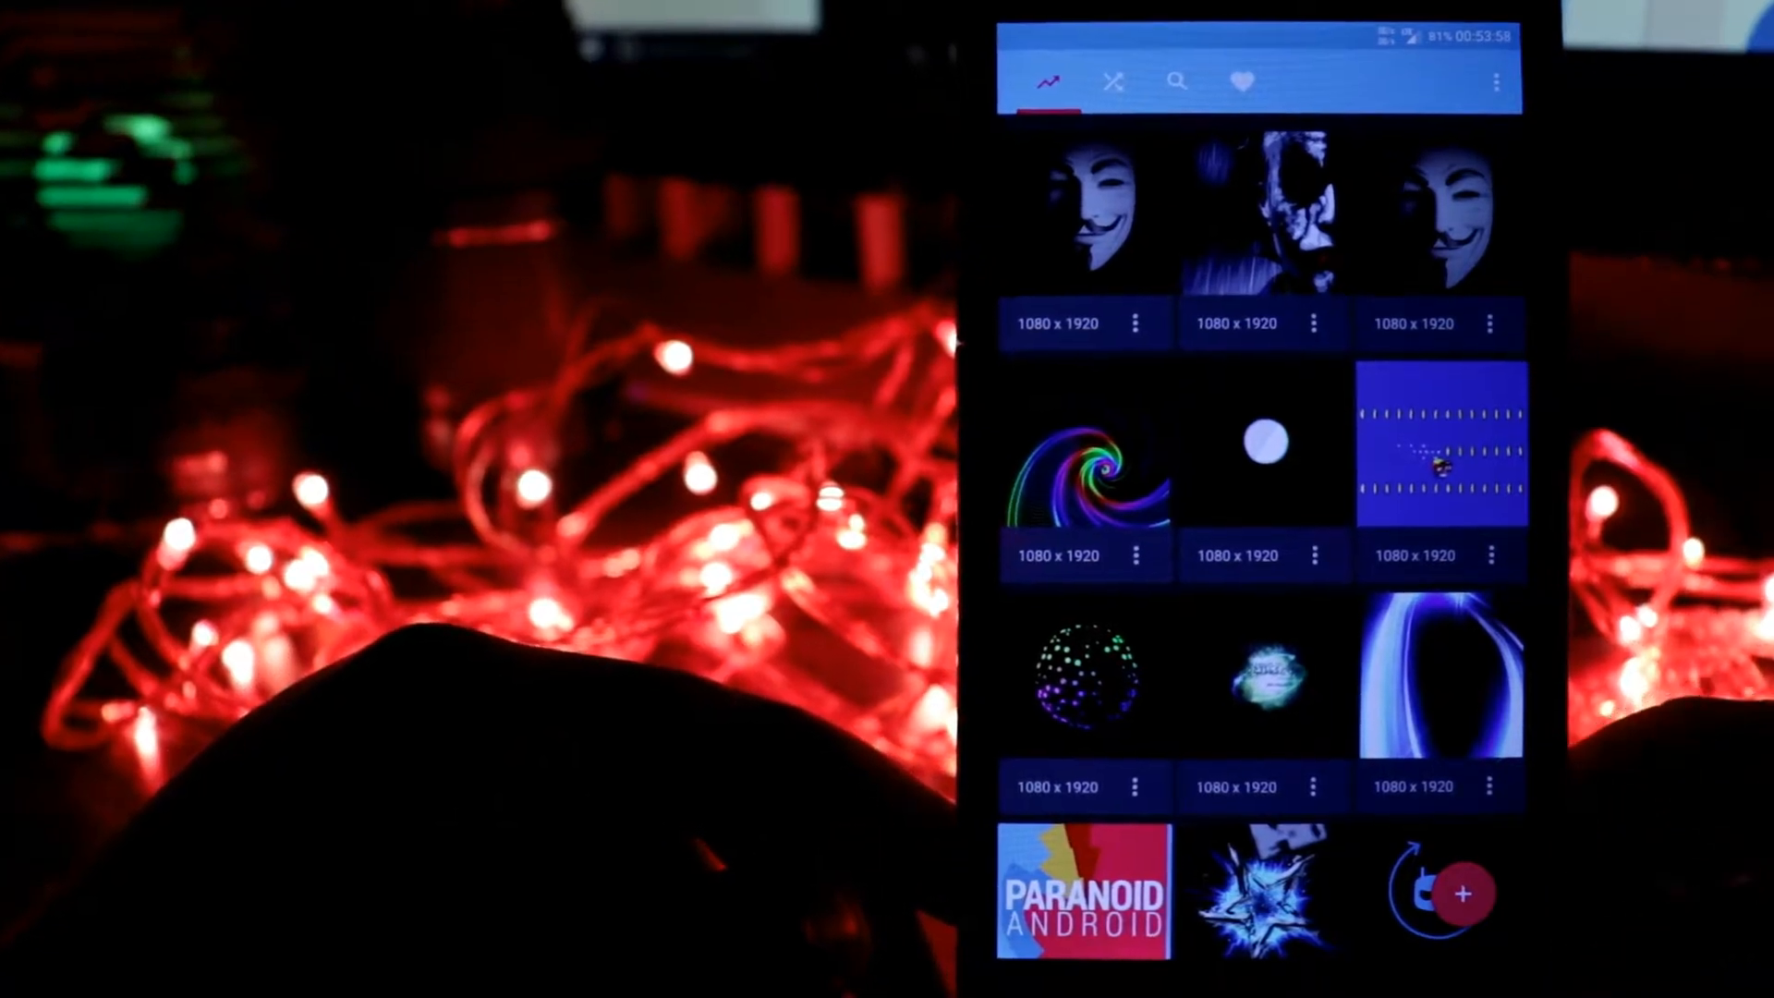
- Browse the trending grid down to the Google Nexus 1080 animation
{"action": "left_click", "coordinate": [1464, 893]}
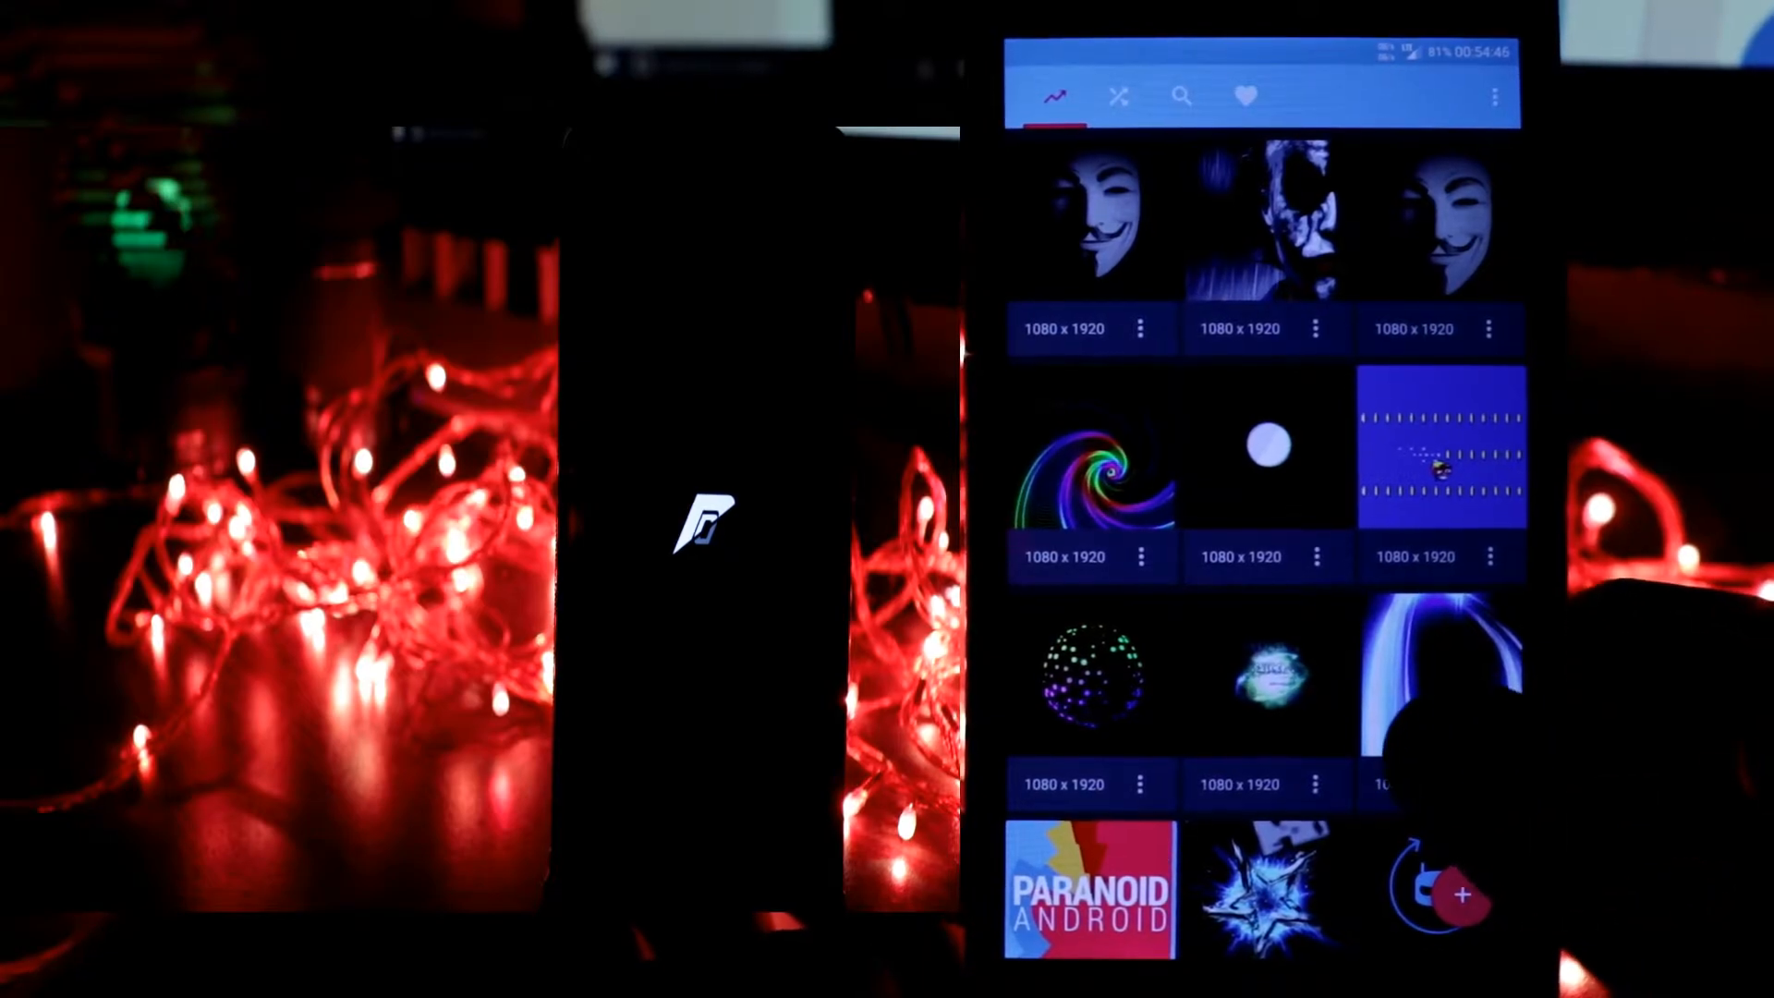
{"action": "scroll", "scroll_direction": "down", "scroll_amount": 3}
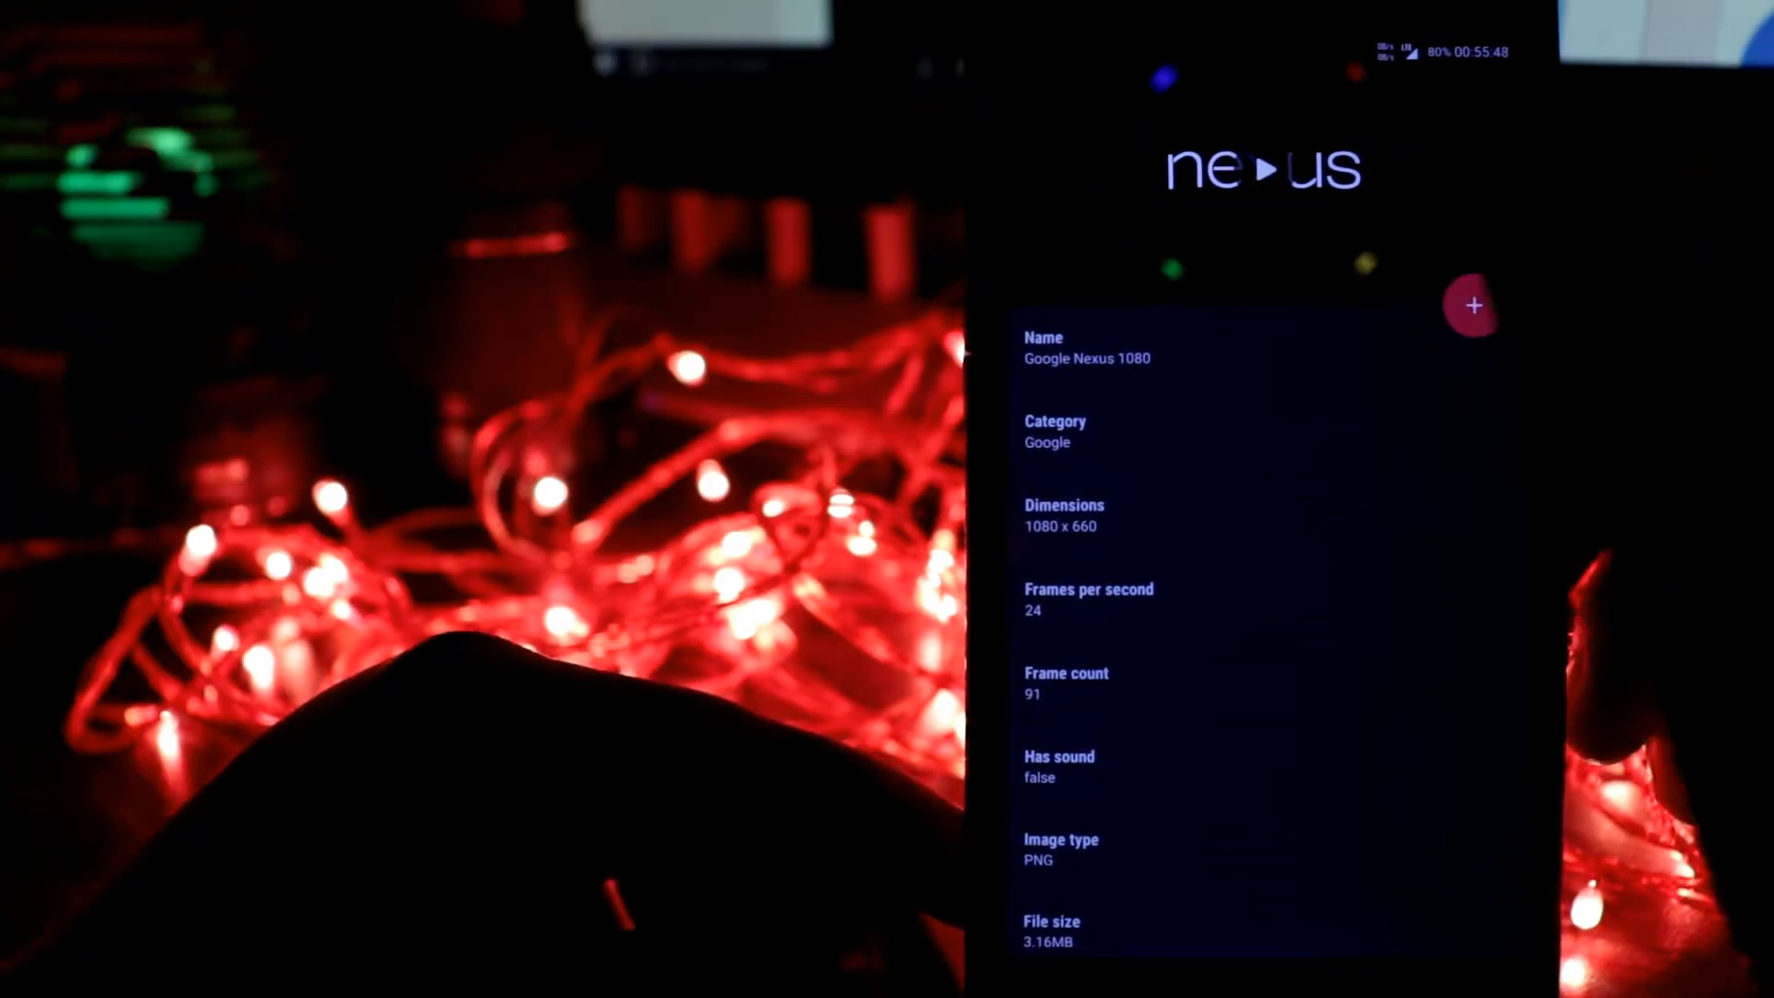
- Install Google Nexus 1080 as the boot animation, granting the app root access Forever
{"action": "left_click", "coordinate": [1471, 303]}
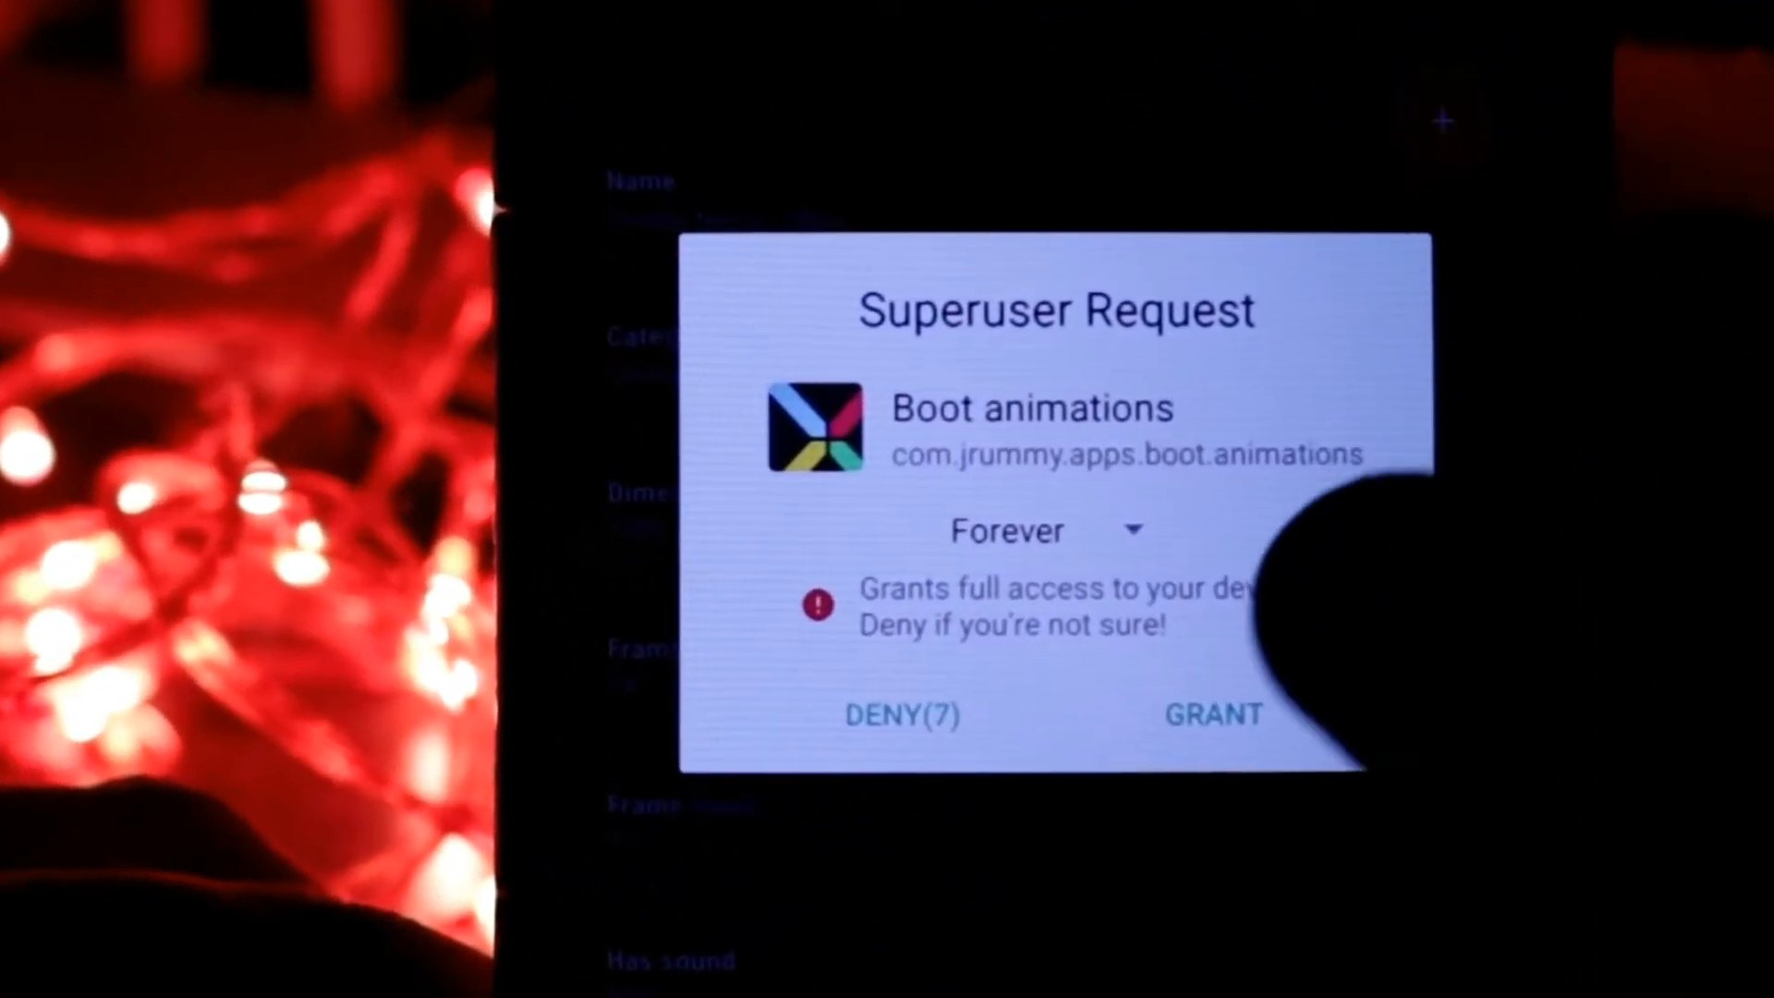
{"action": "left_click", "coordinate": [1213, 716]}
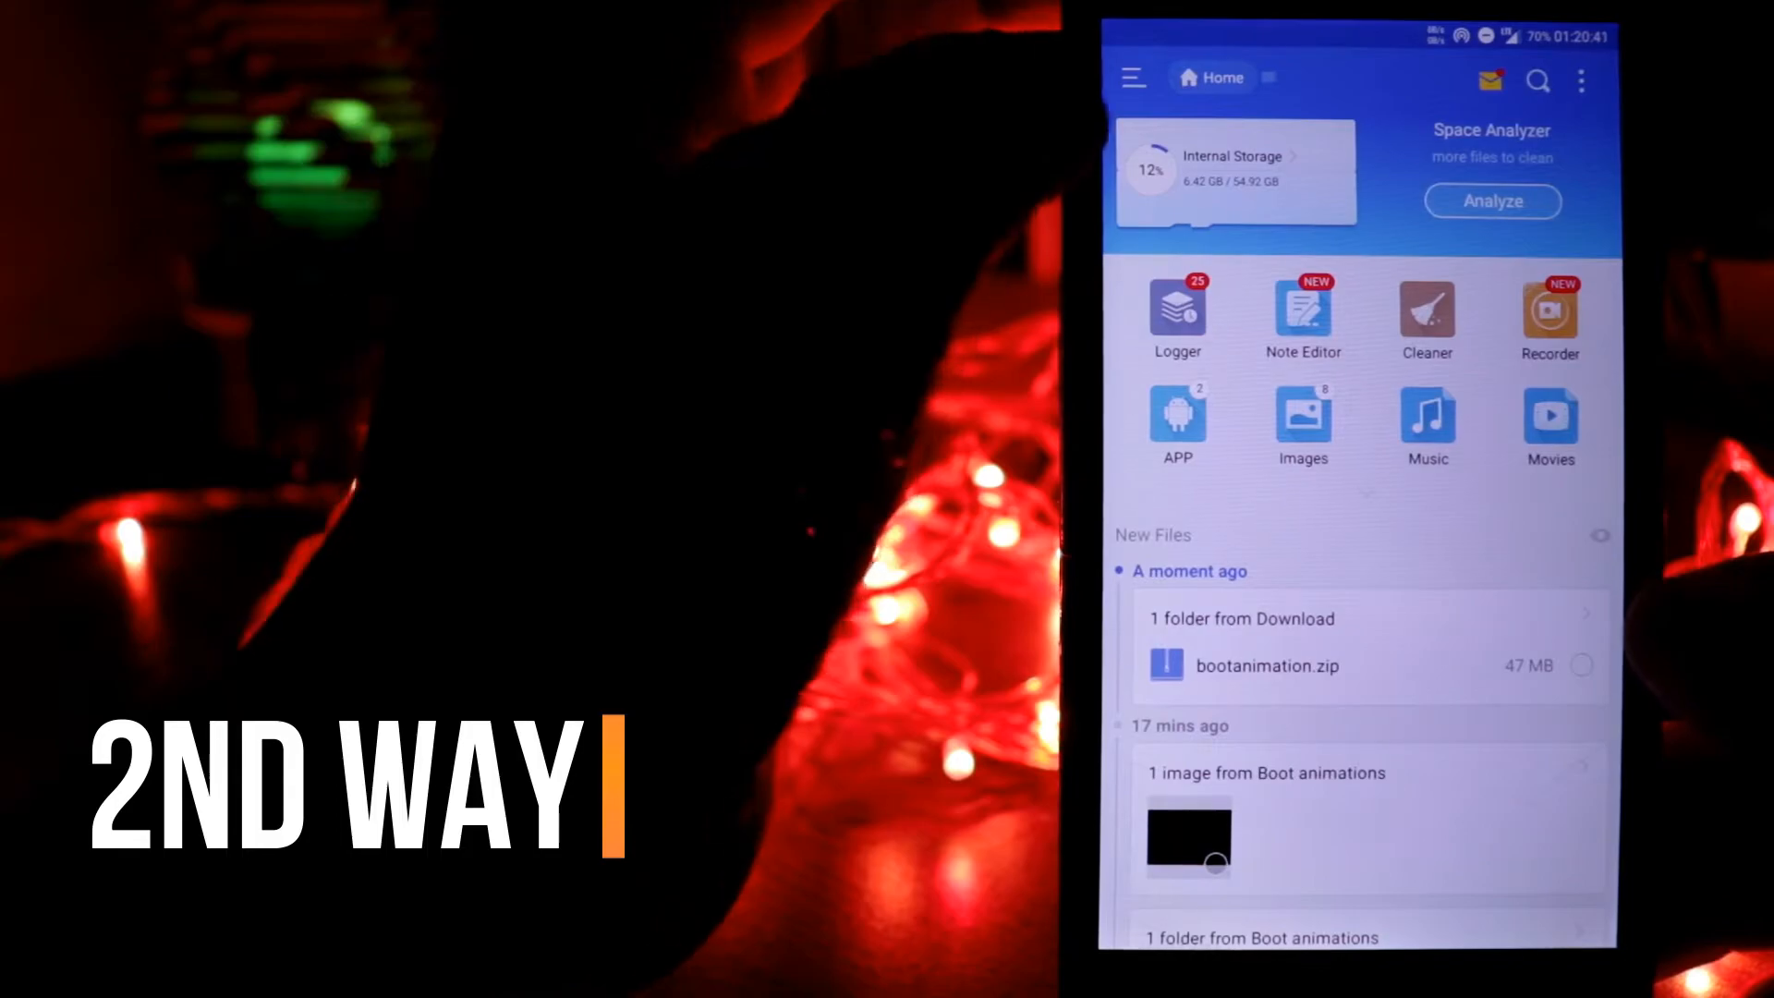
- Enable Root Explorer with granted root access and browse the device's root directory
{"action": "left_click", "coordinate": [1133, 77]}
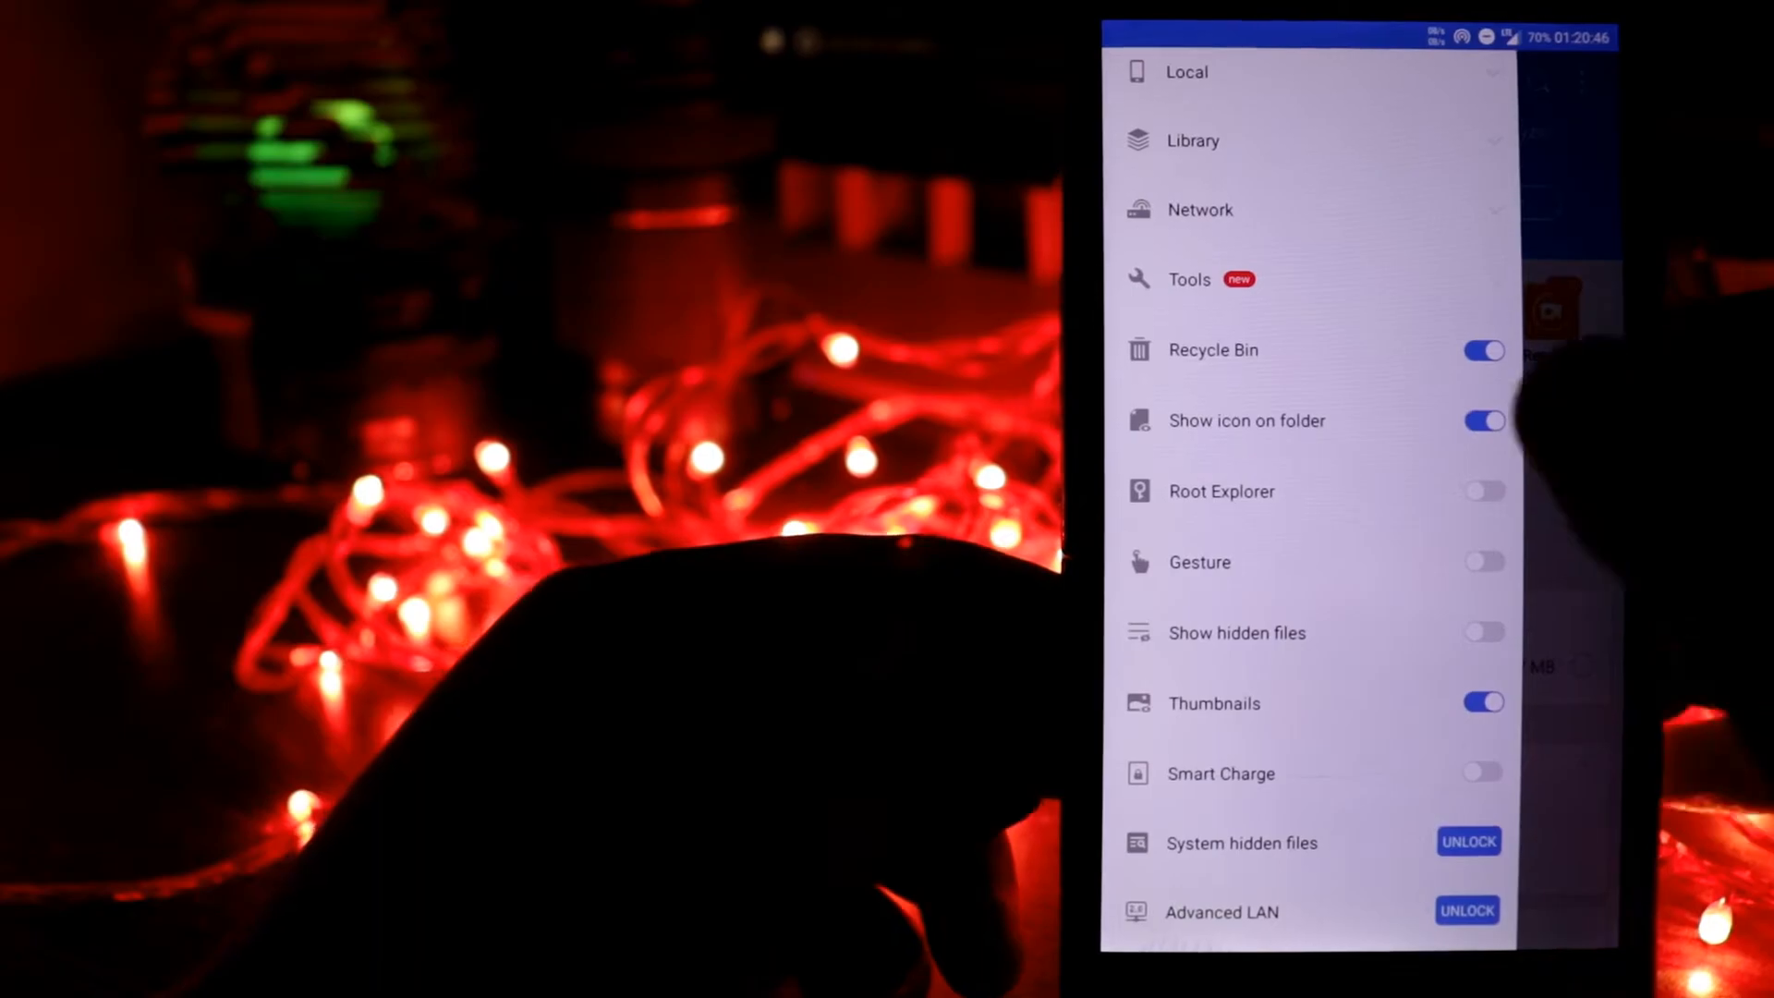
{"action": "left_click", "coordinate": [1483, 489]}
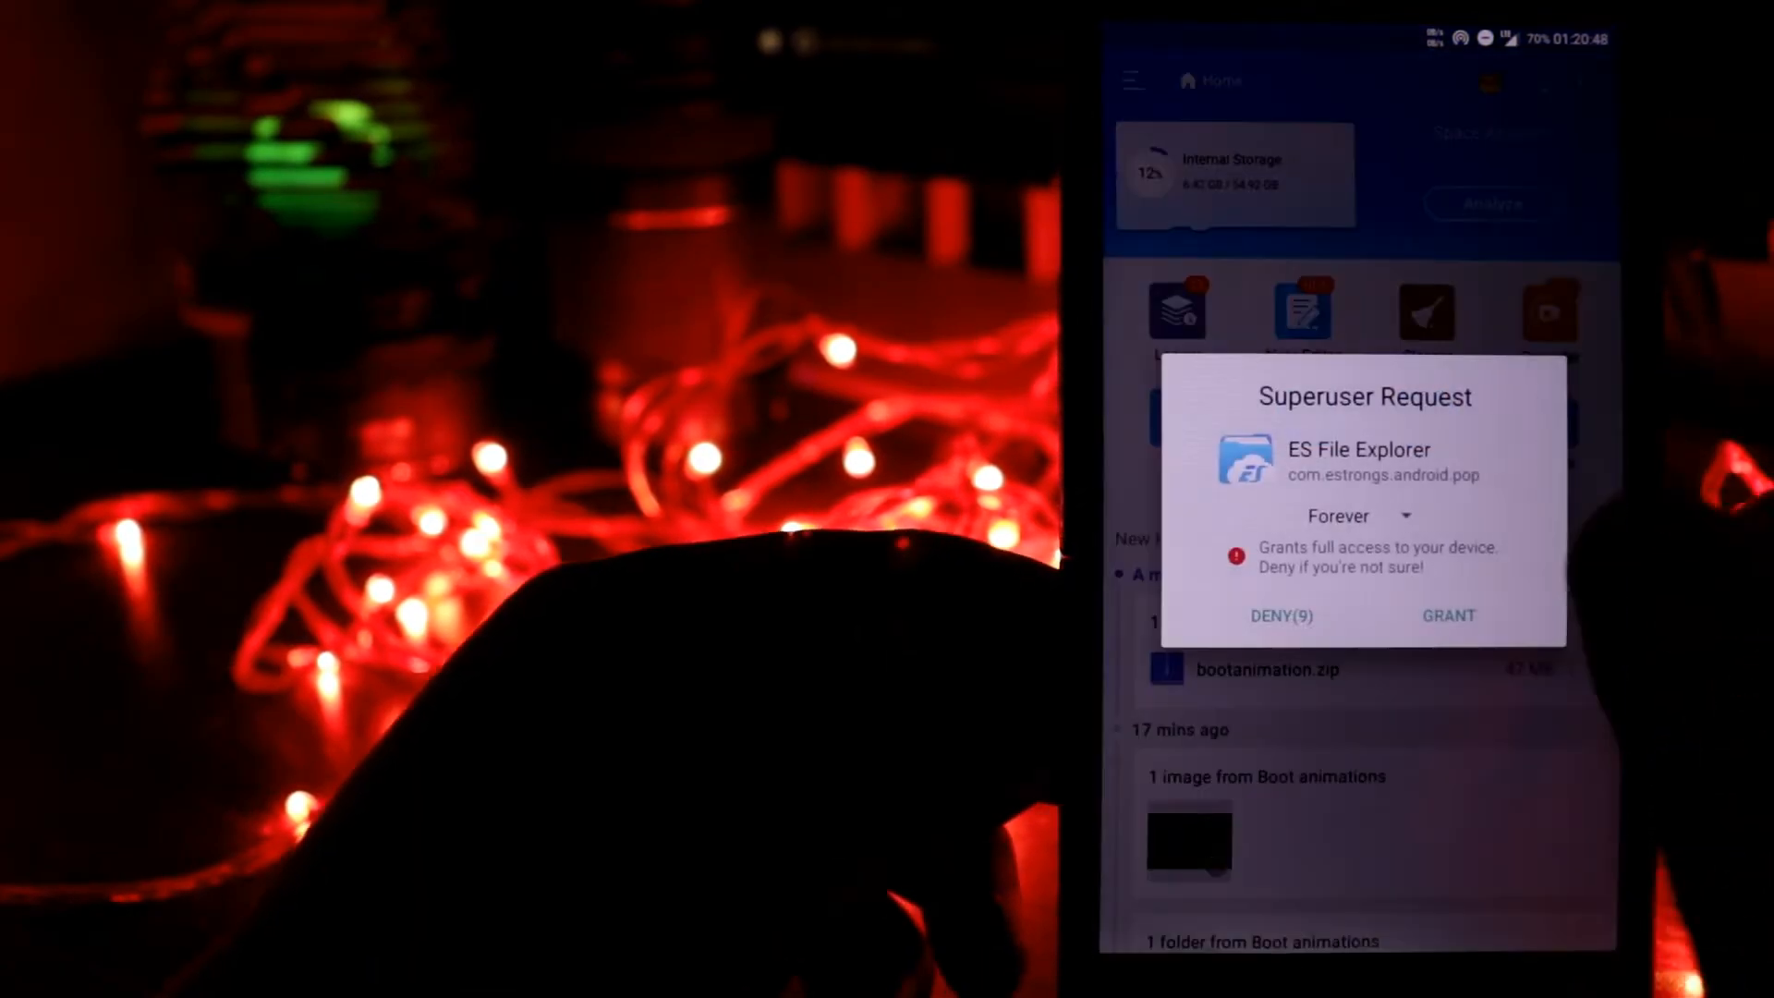
{"action": "left_click", "coordinate": [1449, 618]}
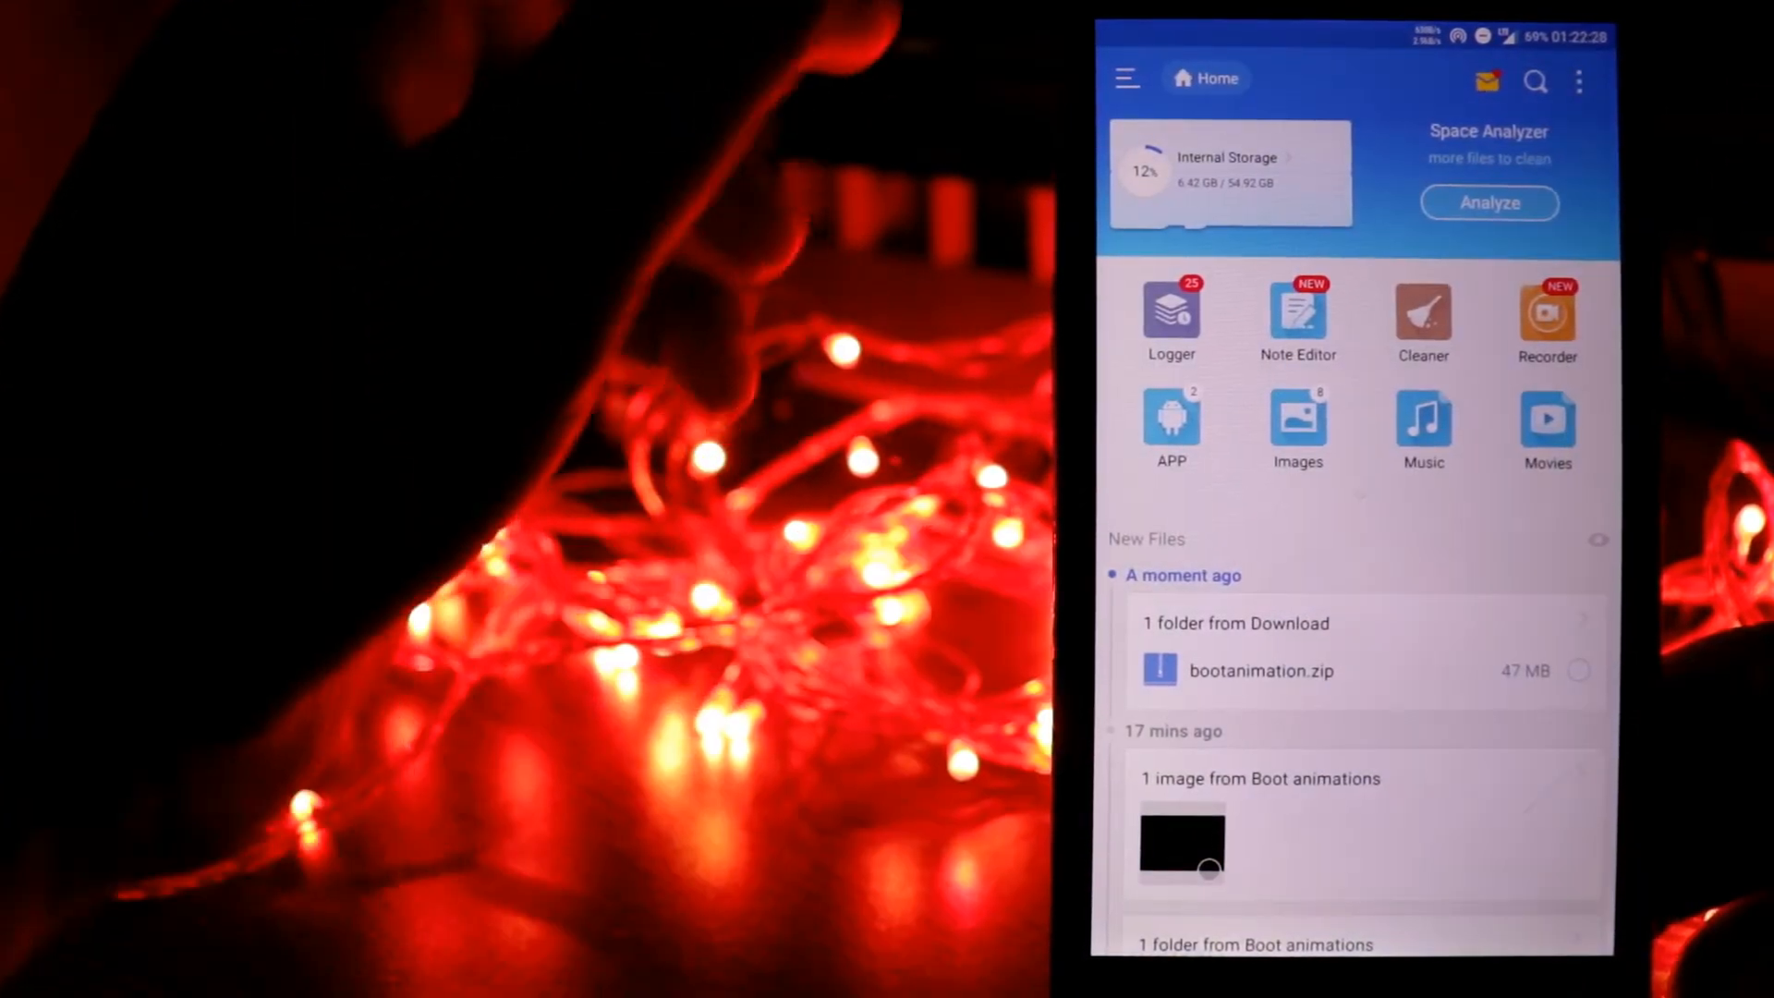
{"action": "left_click", "coordinate": [1125, 78]}
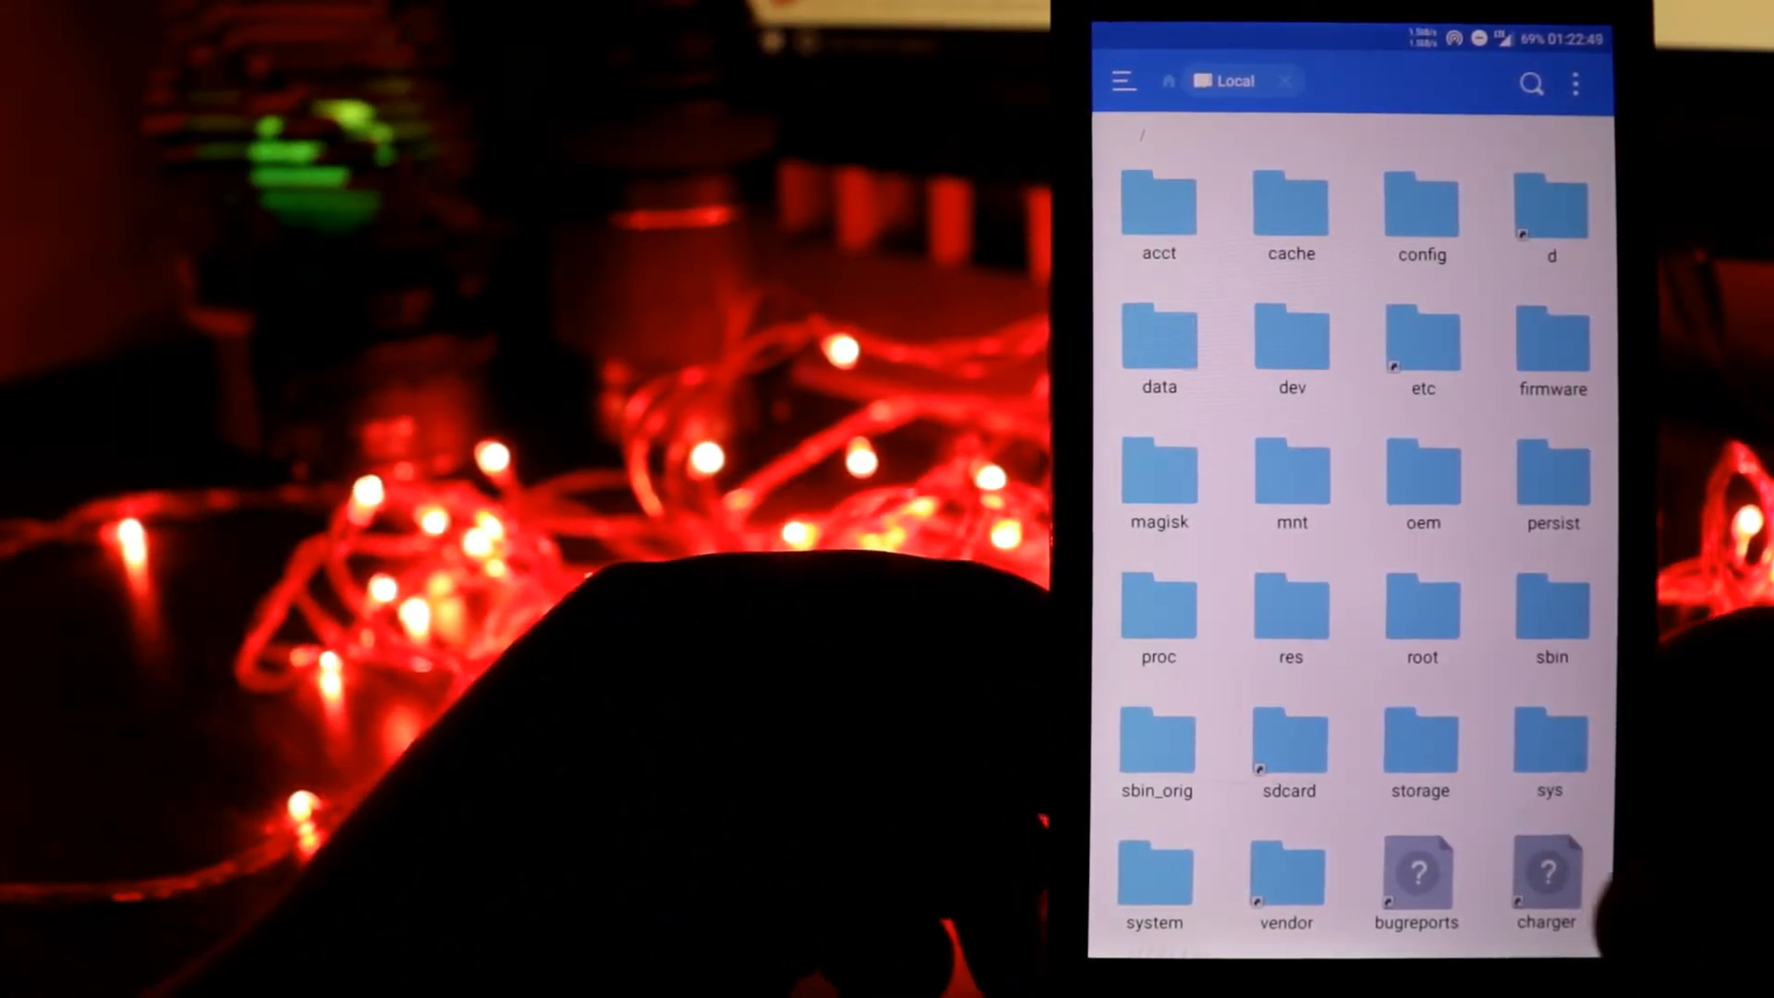
- Rename /system/media/bootanimation.zip to bootanimation.zip.hhhd as a backup
{"action": "scroll", "scroll_direction": "down", "scroll_amount": 3}
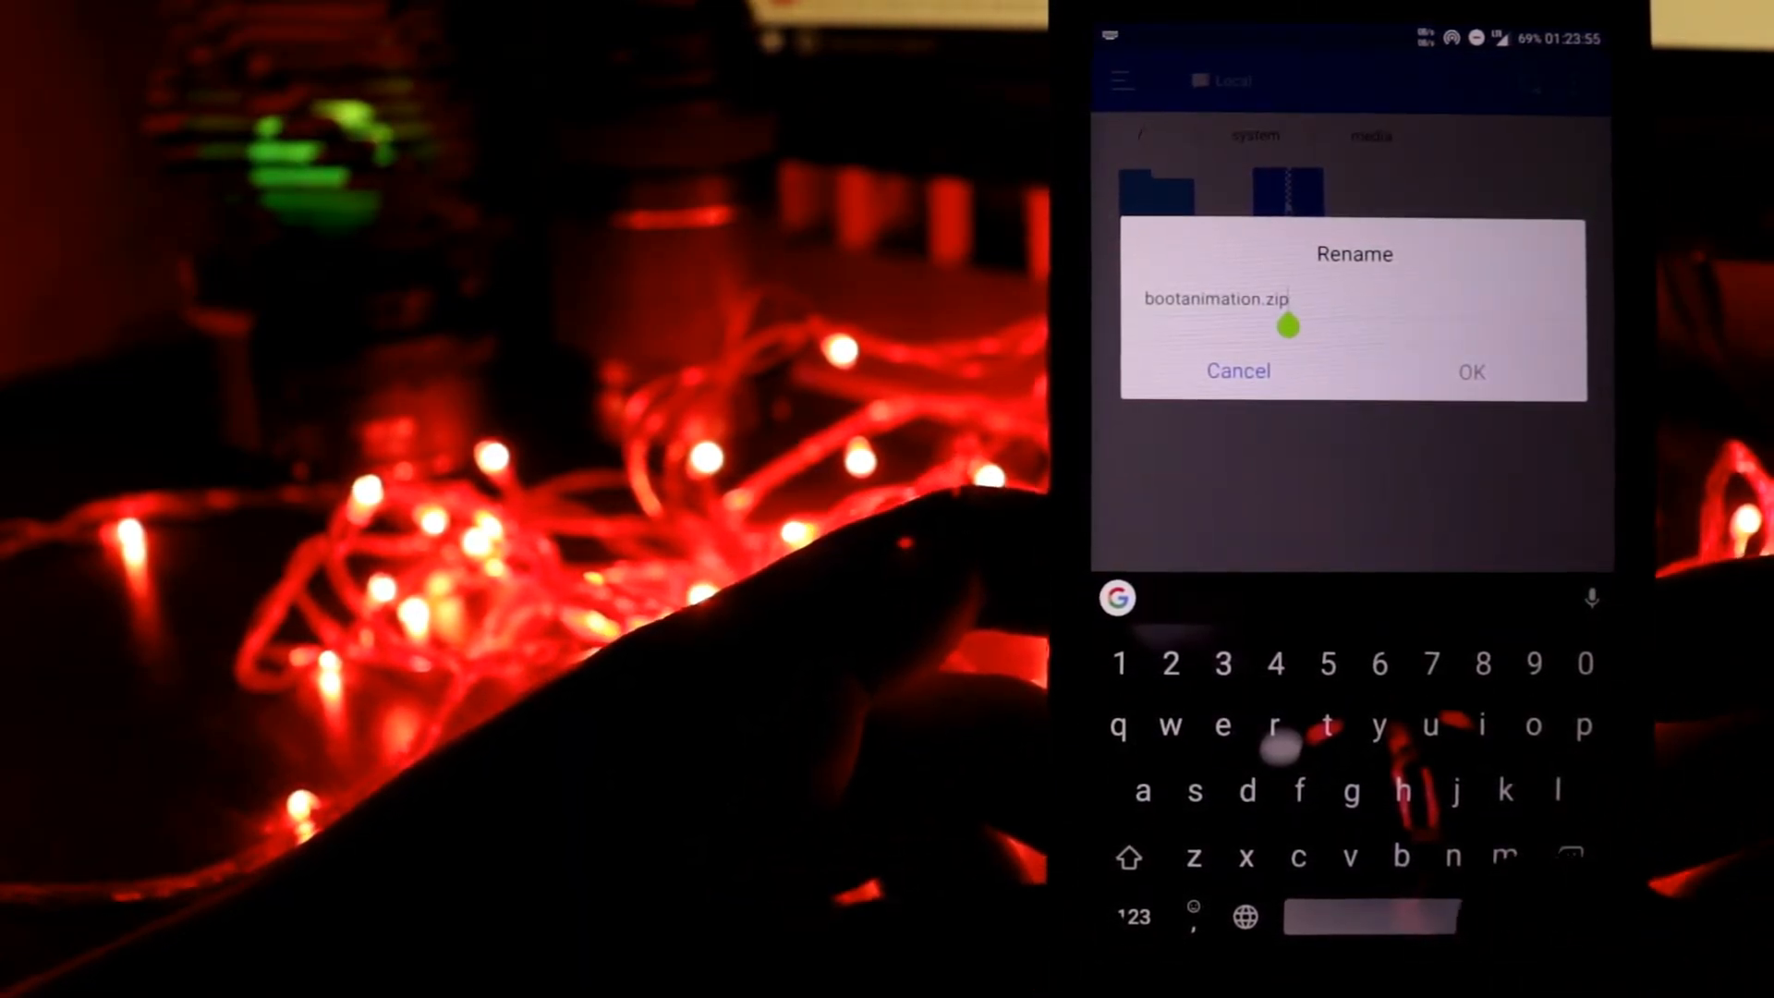
{"action": "type", "text": "hhhd"}
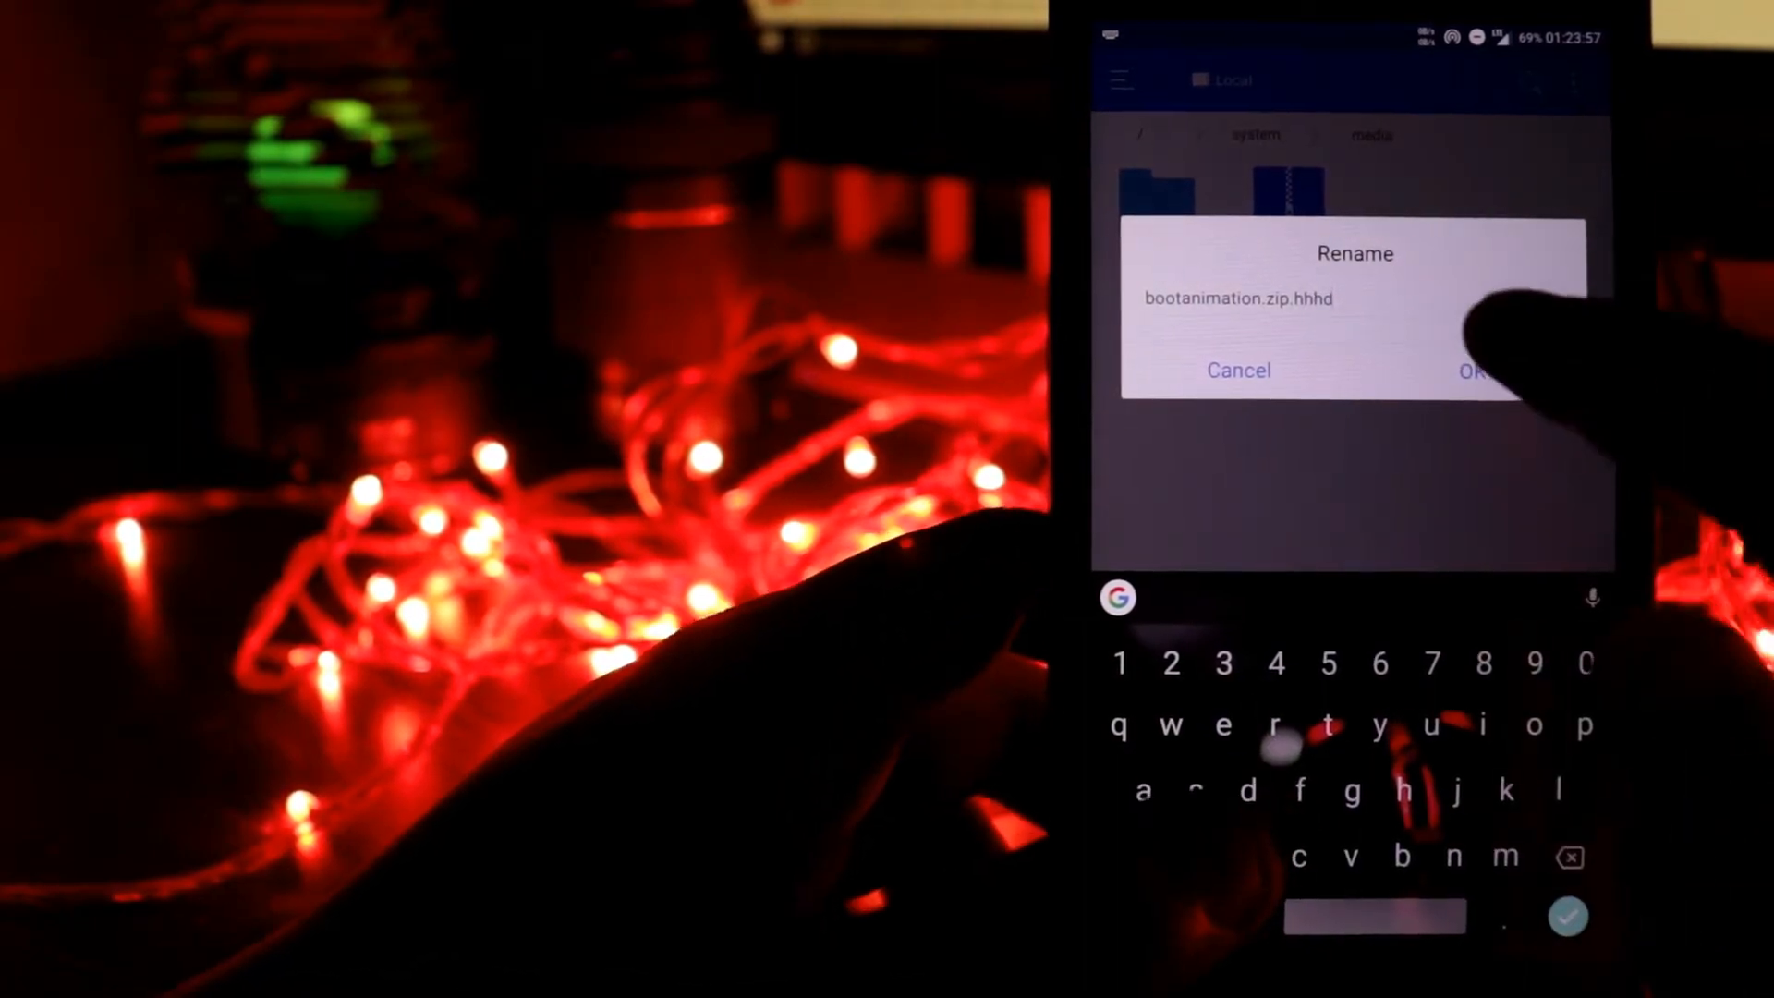
{"action": "left_click", "coordinate": [1477, 372]}
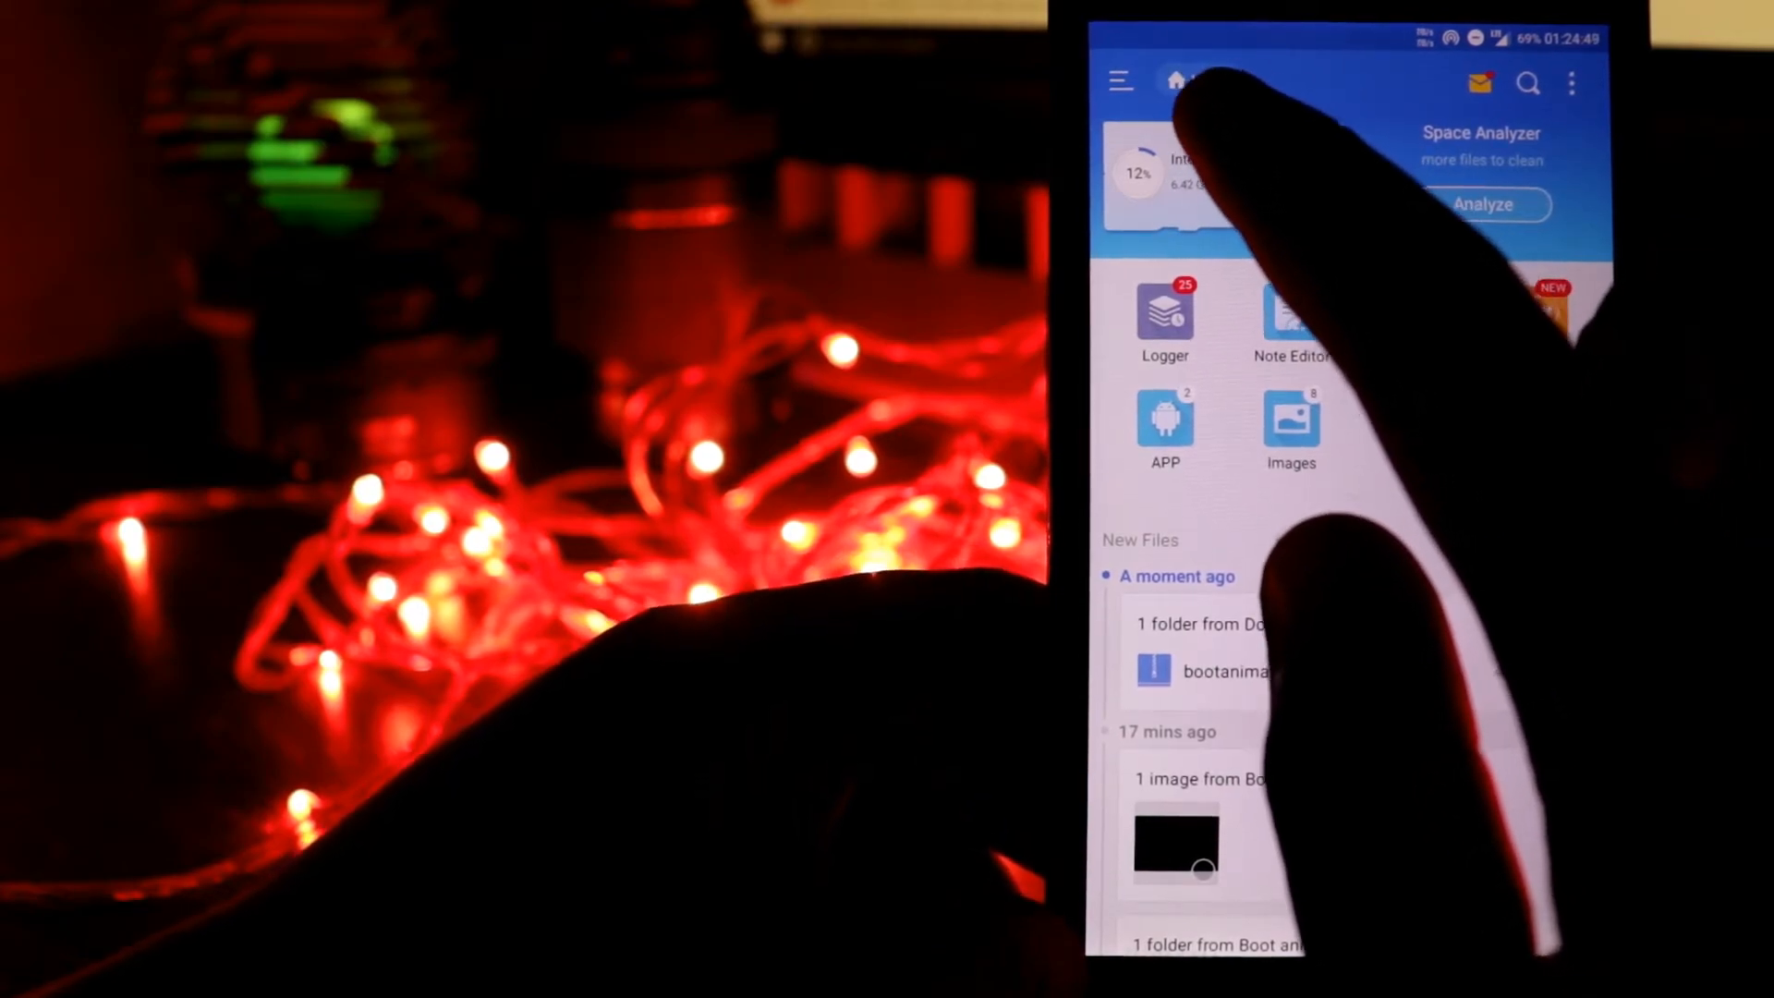
- Copy bootanimation.zip from Internal Storage/Download and paste it into /system/media
{"action": "left_click", "coordinate": [1183, 80]}
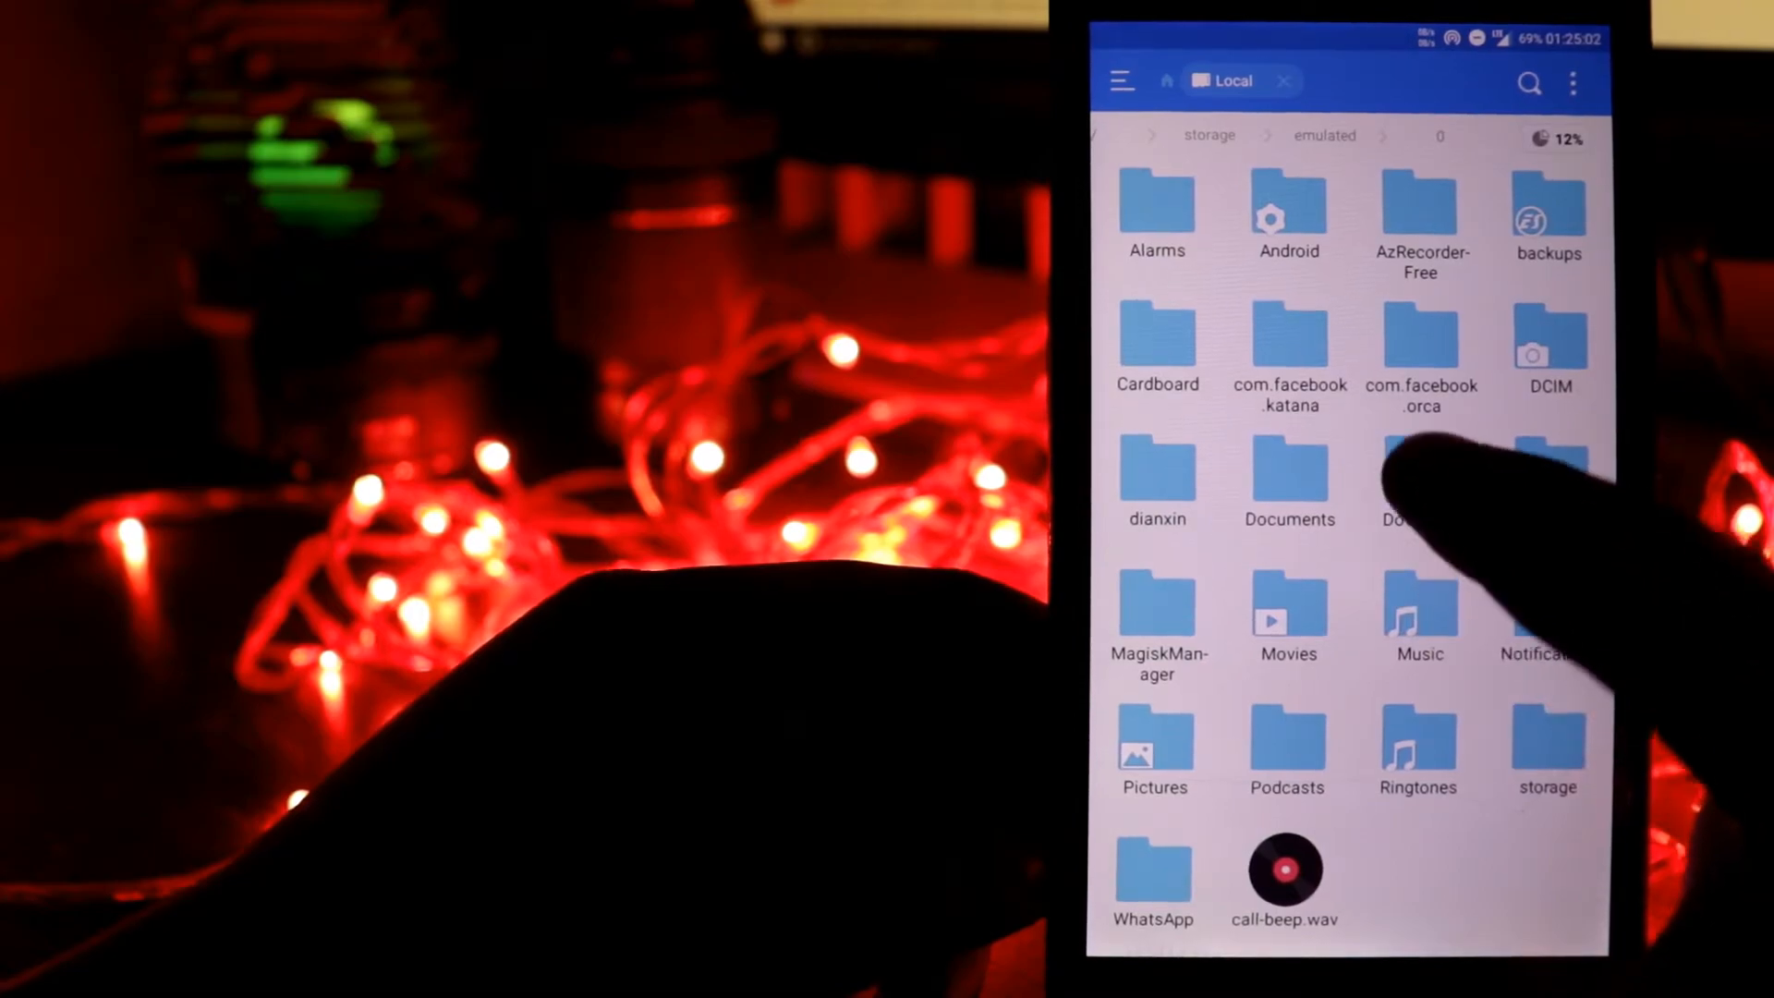
{"action": "left_click", "coordinate": [1418, 486]}
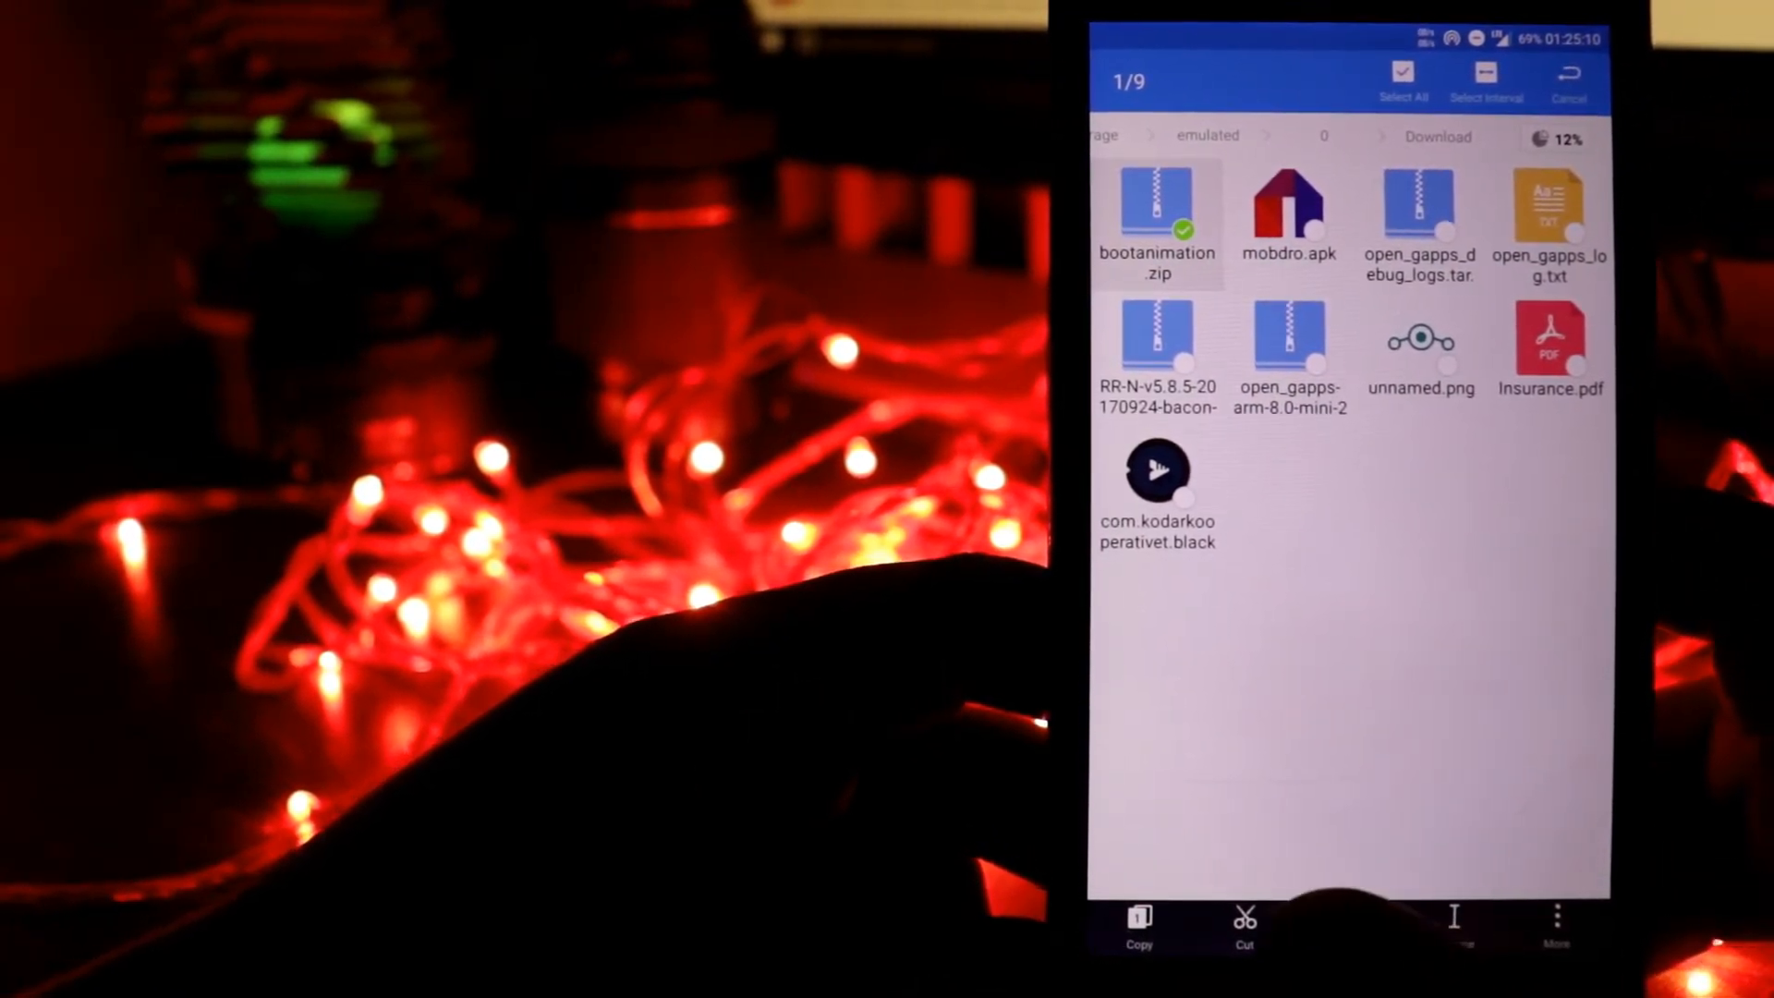
{"action": "left_click", "coordinate": [1569, 77]}
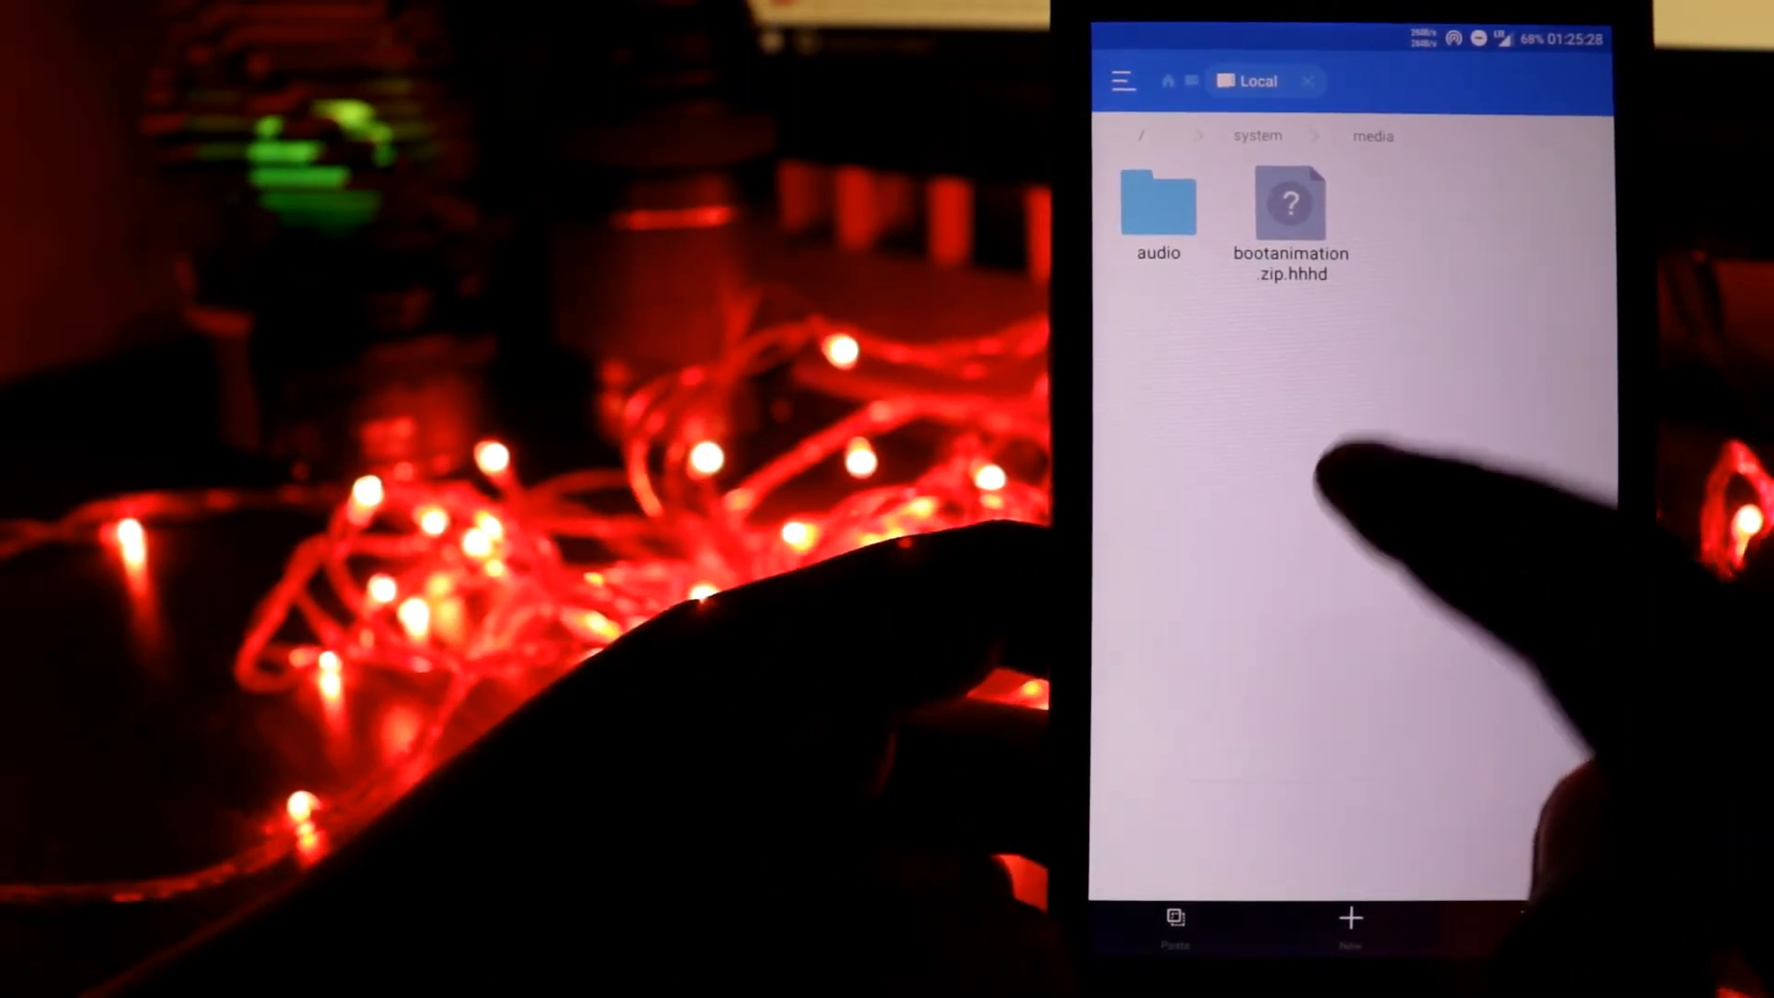
{"action": "left_click", "coordinate": [1173, 919]}
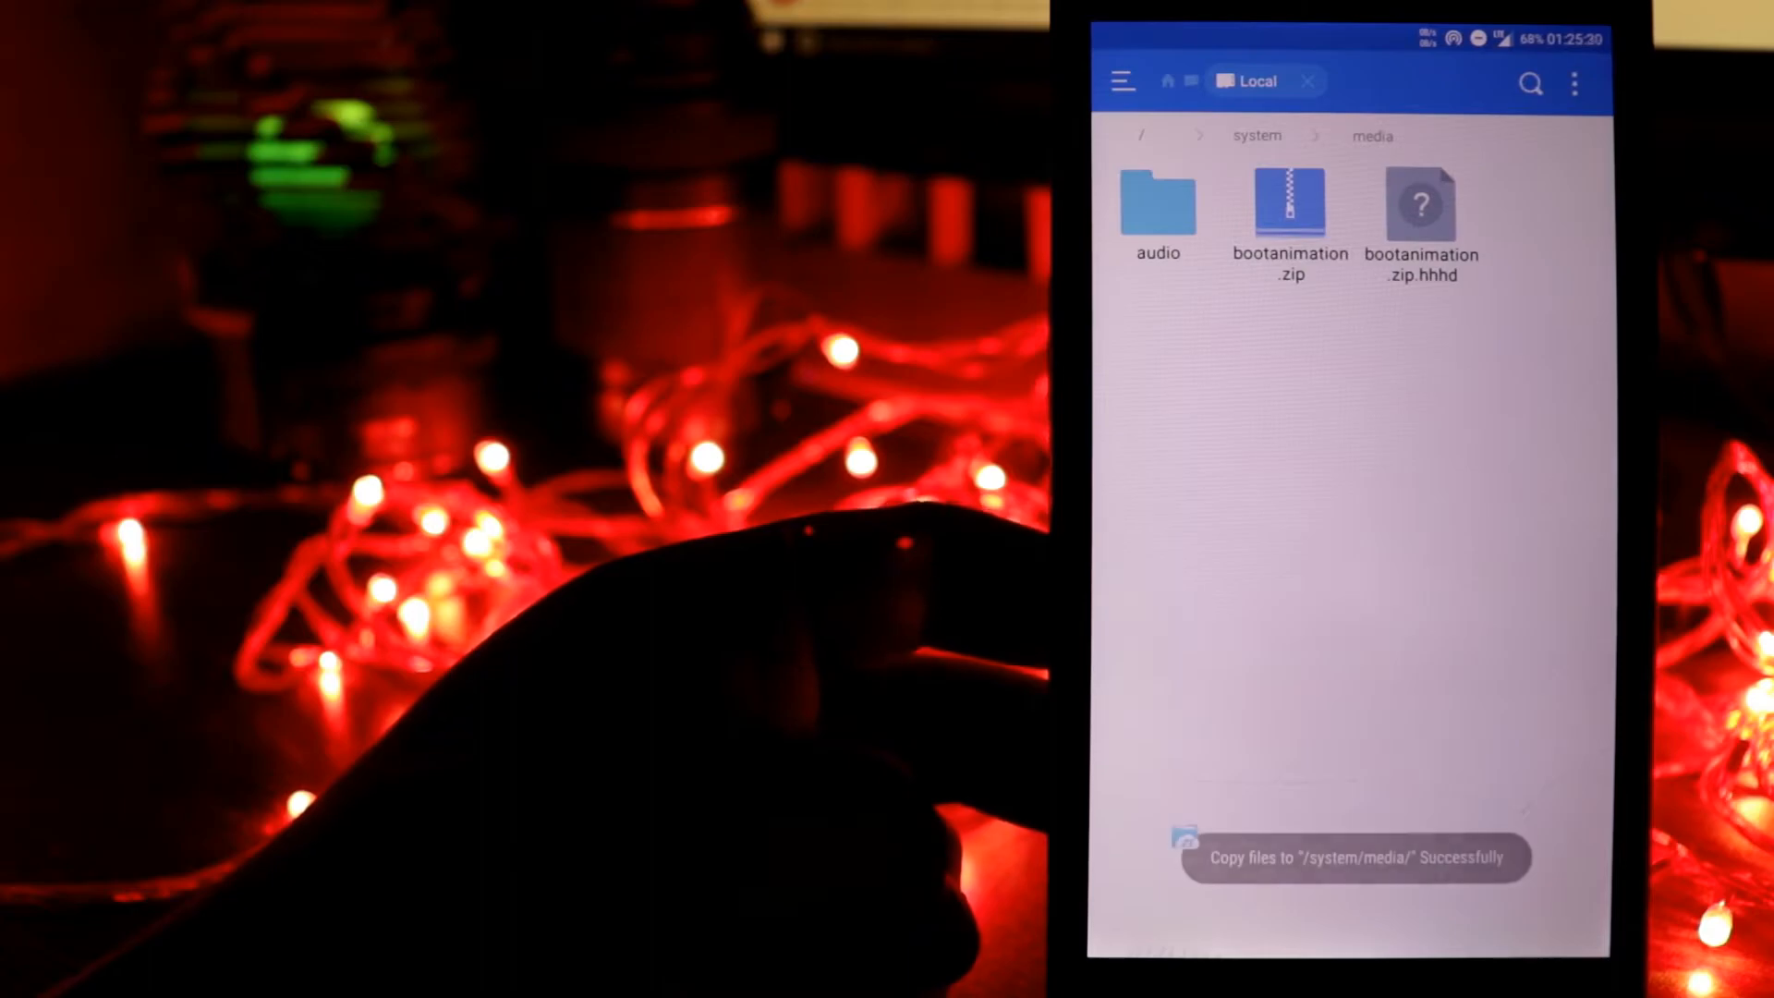